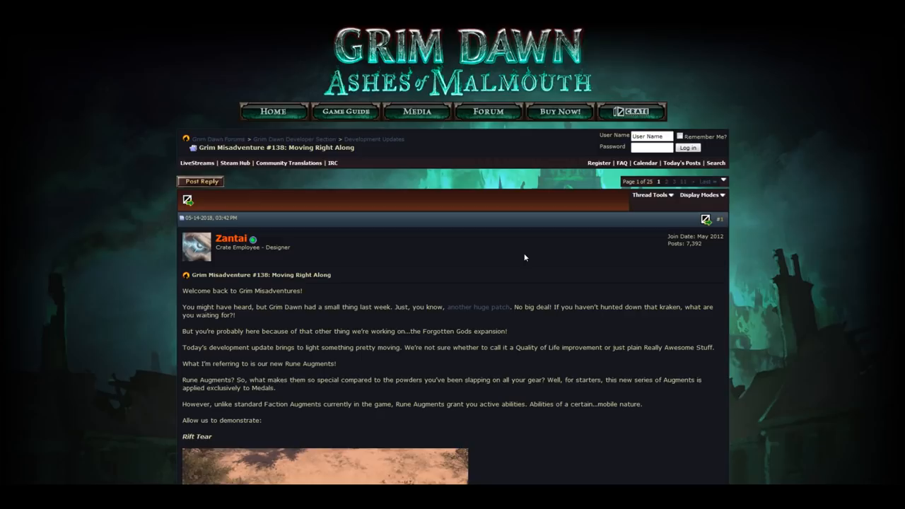
mouse_move(504, 287)
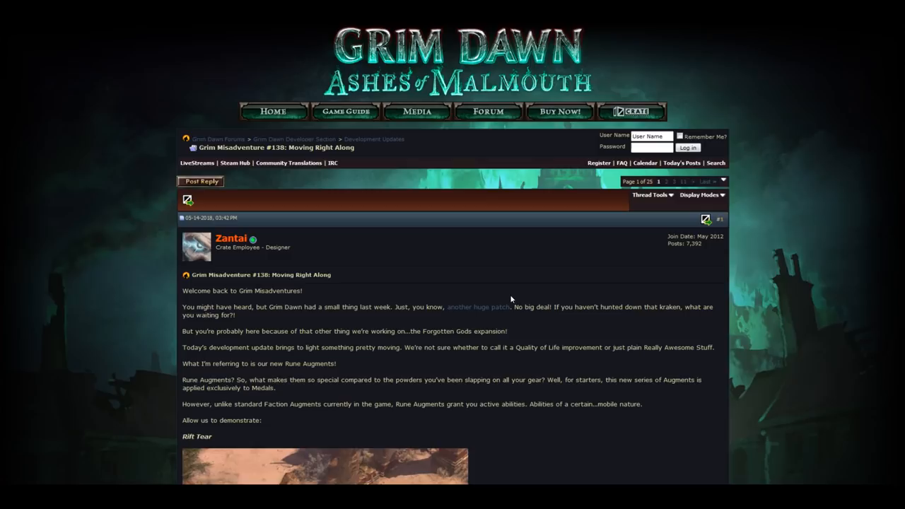
scroll("down", 3)
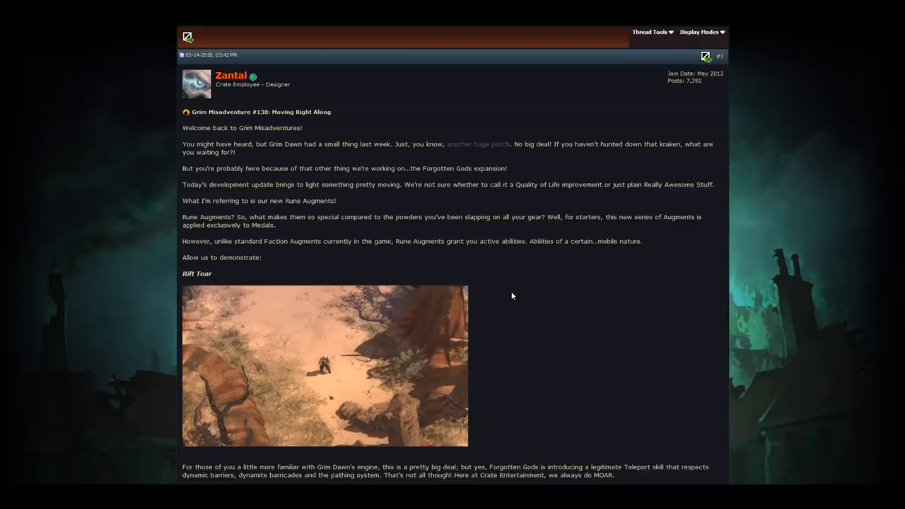
scroll("down", 3)
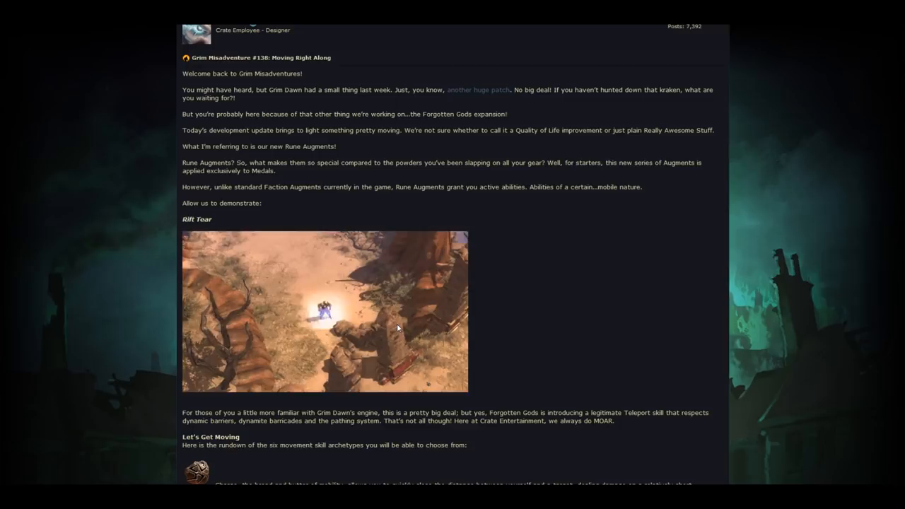
scroll("down", 3)
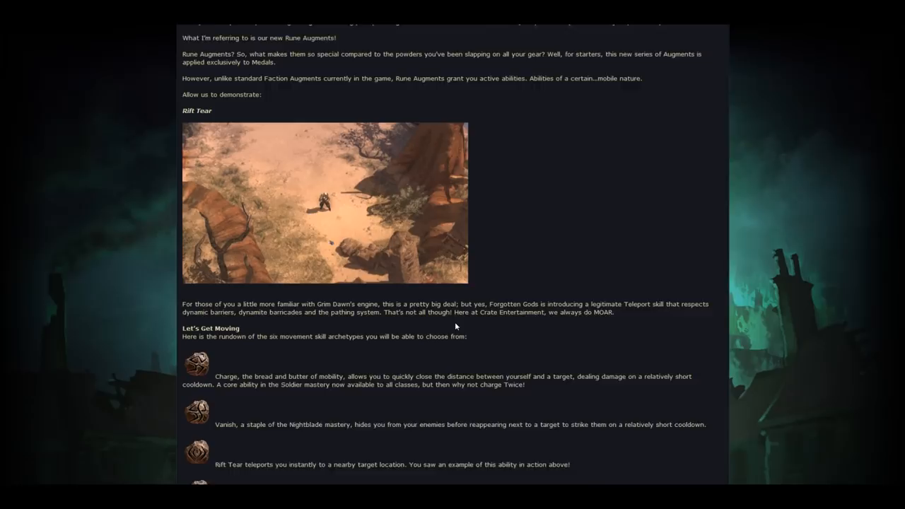
scroll("down", 3)
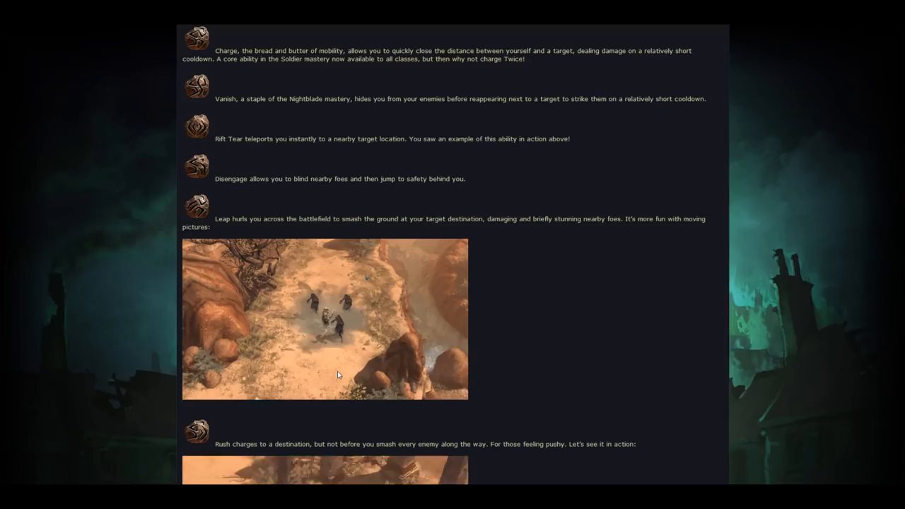
scroll("down", 3)
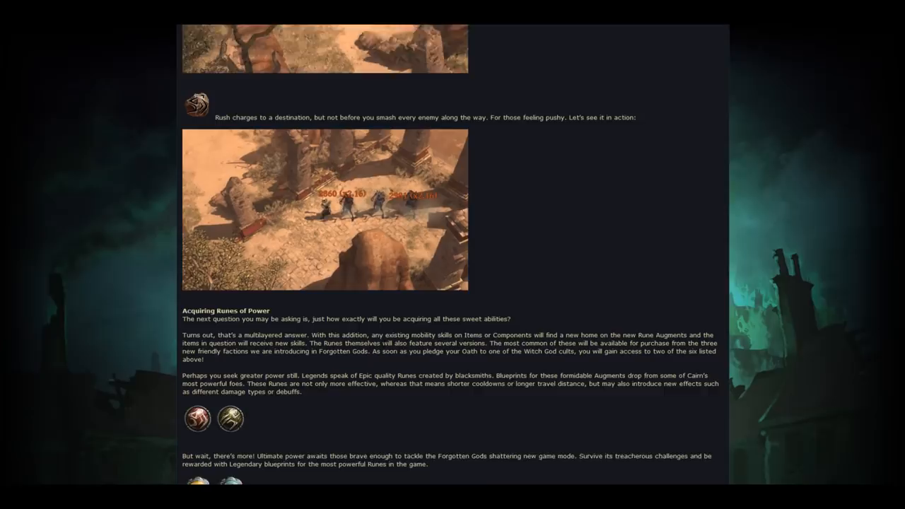
scroll("down", 3)
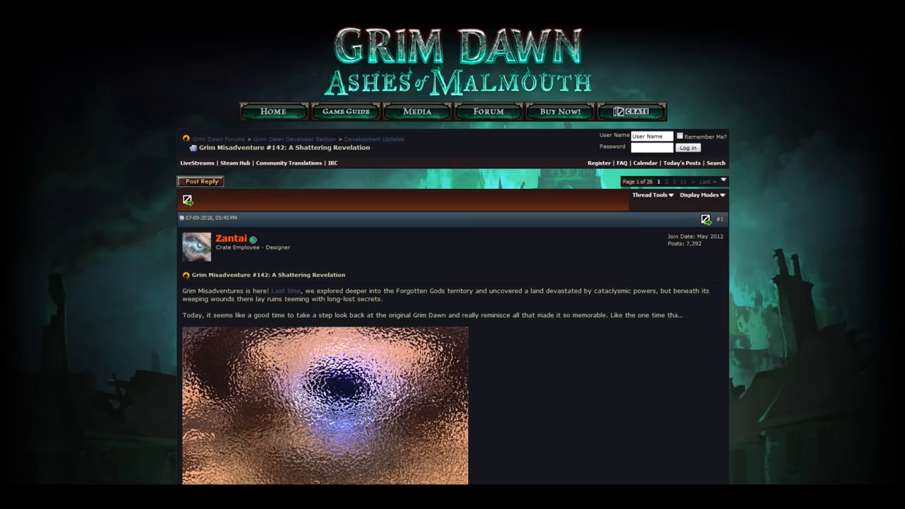
scroll("down", 3)
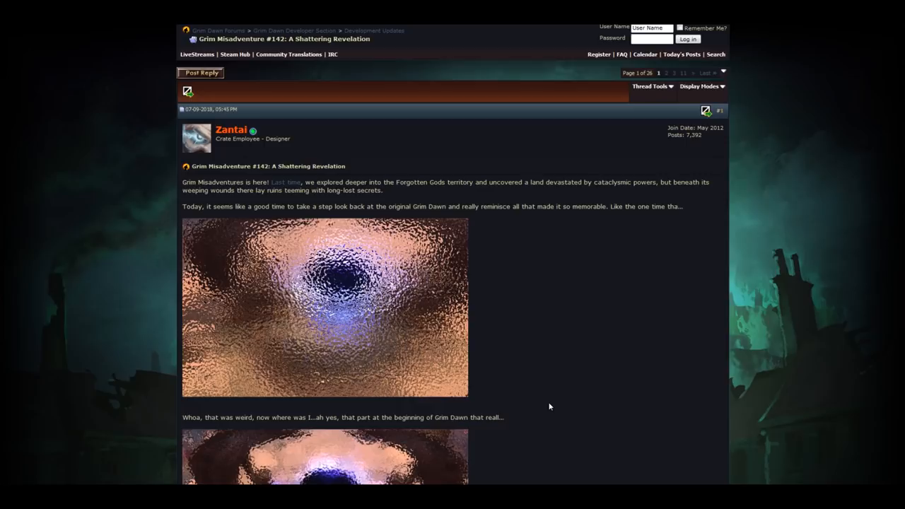
mouse_move(544, 405)
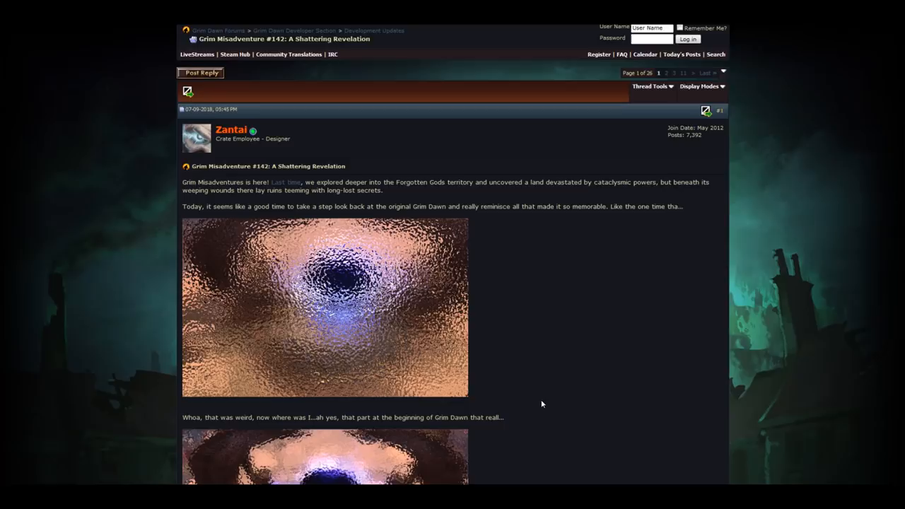
scroll("down", 3)
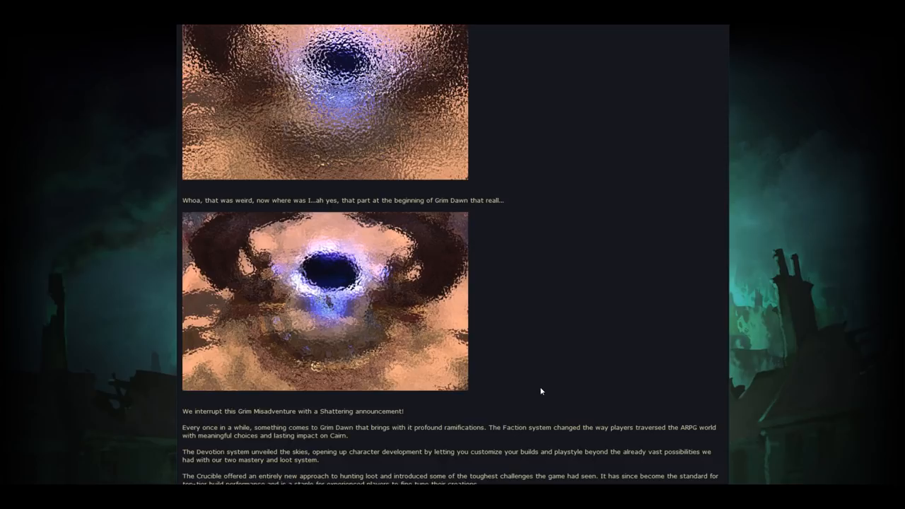
scroll("down", 3)
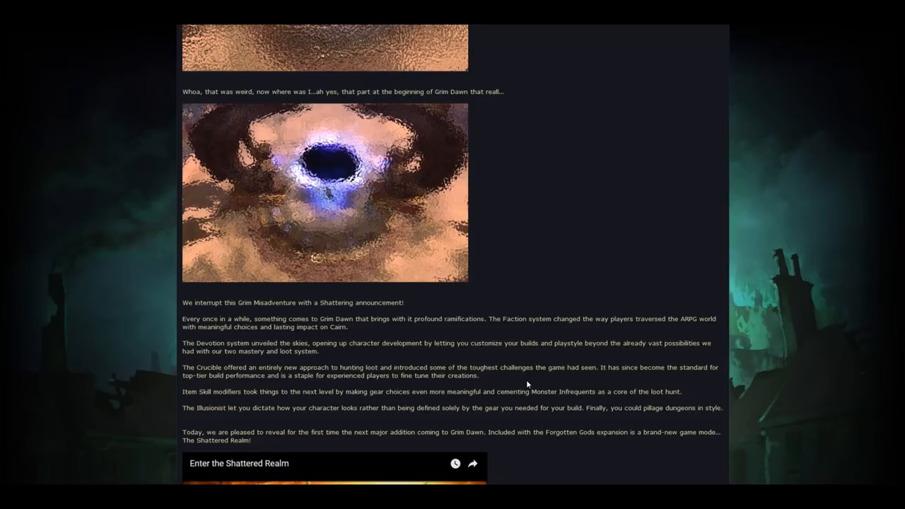
scroll("down", 3)
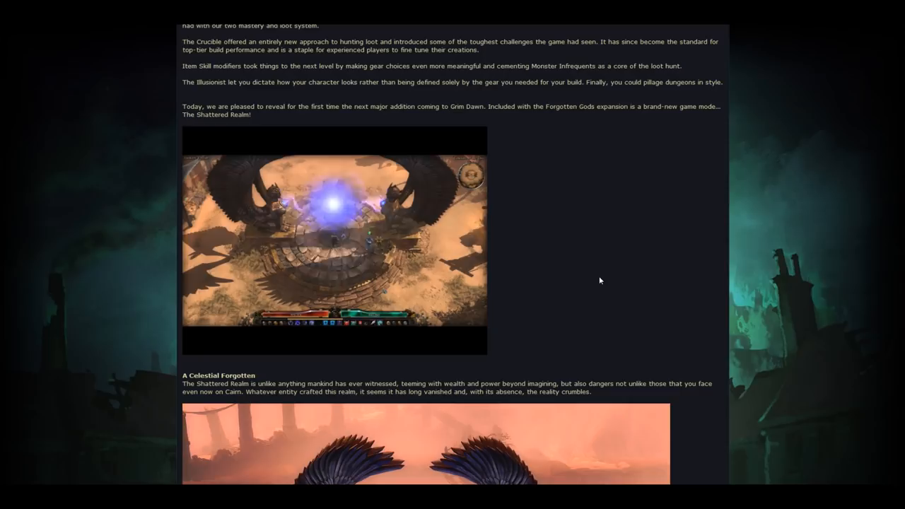
mouse_move(588, 275)
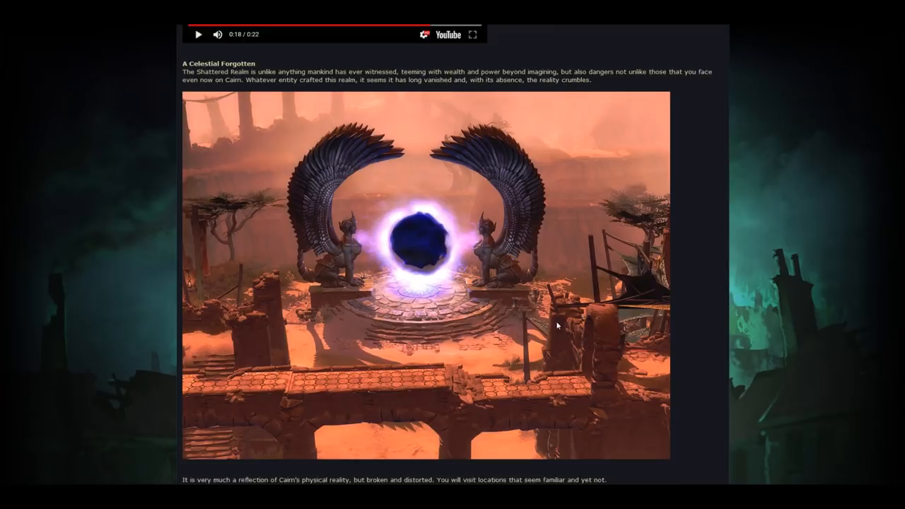
scroll("down", 3)
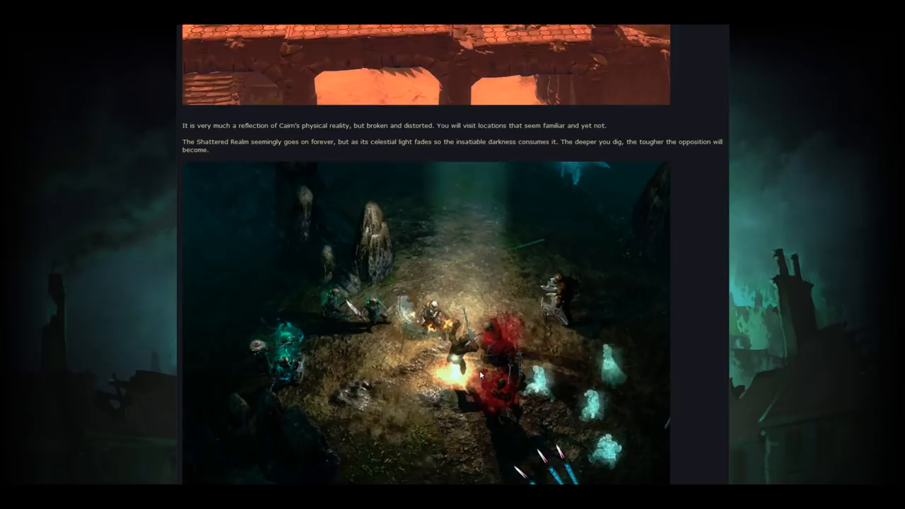
scroll("down", 3)
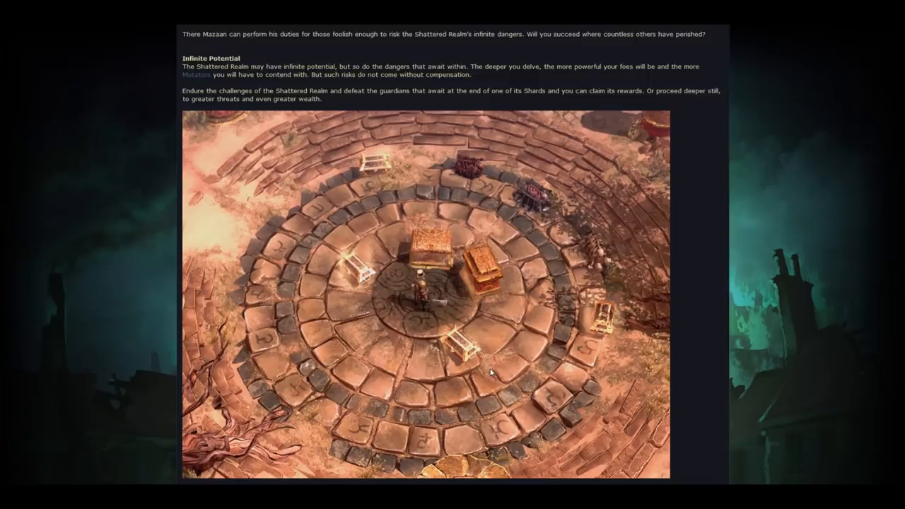
scroll("down", 3)
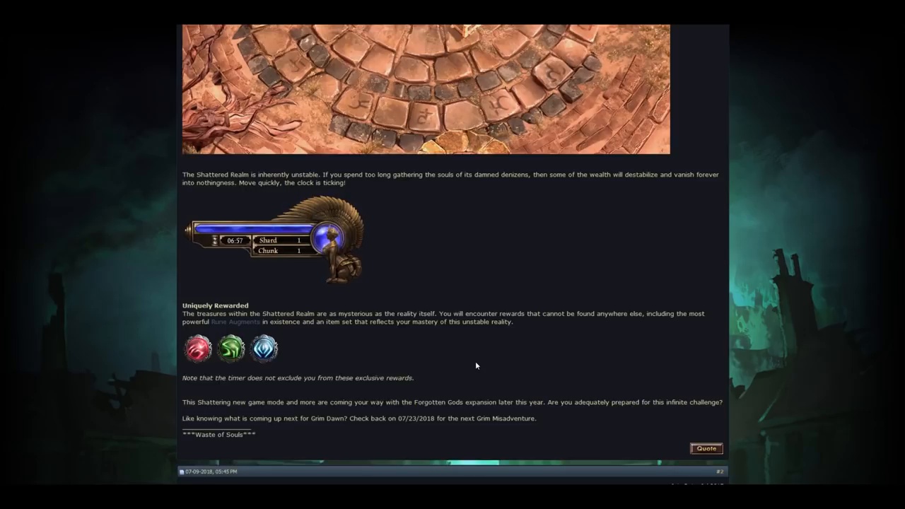